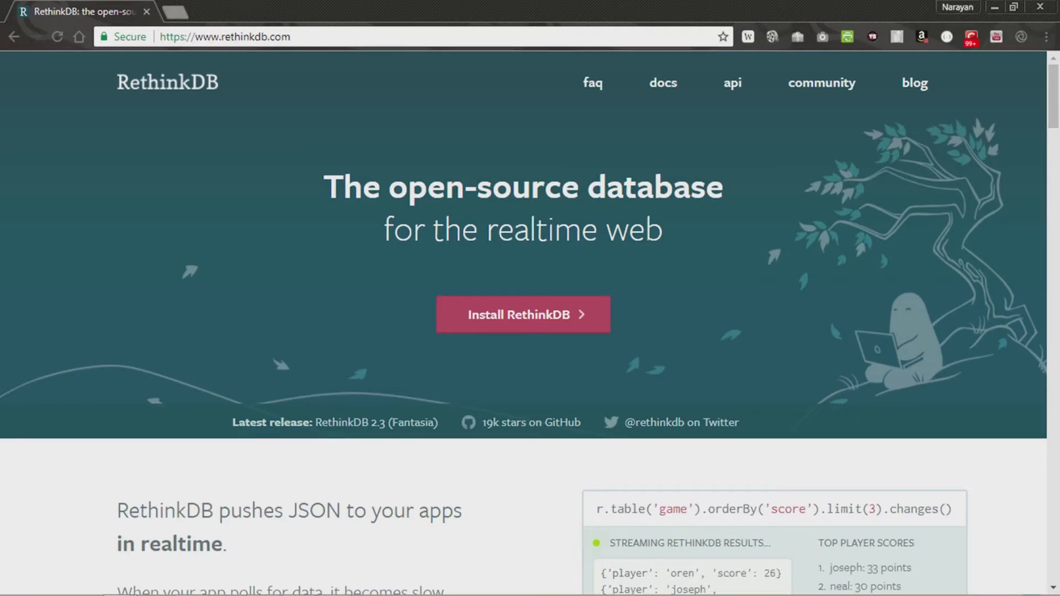
{"action": "mouse_move", "coordinate": [388, 267]}
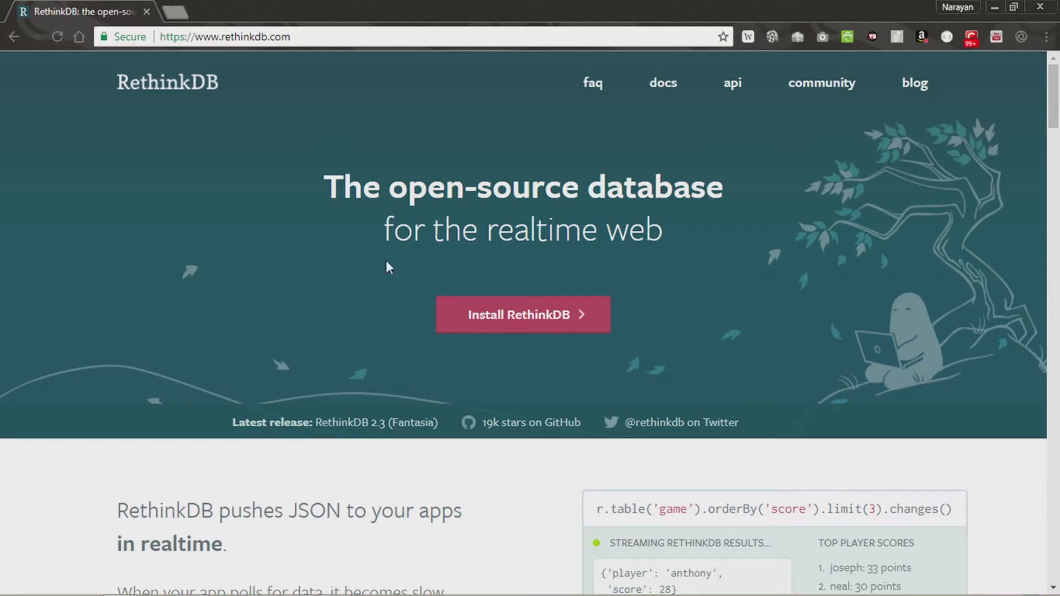
- Open the 'Installing RethinkDB' docs page and scroll through its per-OS packages and Docker command
{"action": "scroll", "scroll_direction": "down", "scroll_amount": 3}
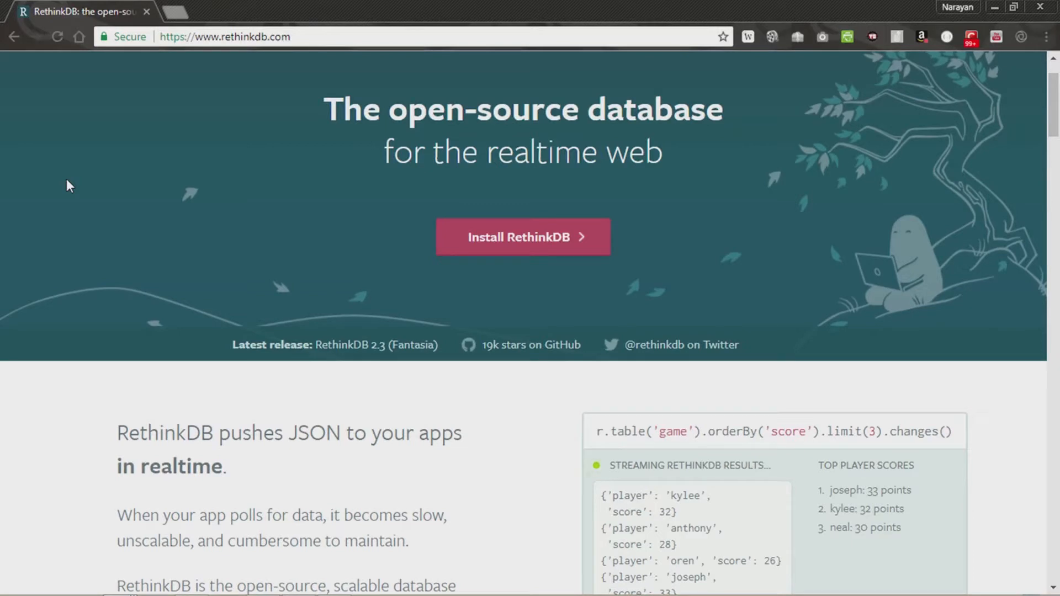
{"action": "scroll", "scroll_direction": "down", "scroll_amount": 3}
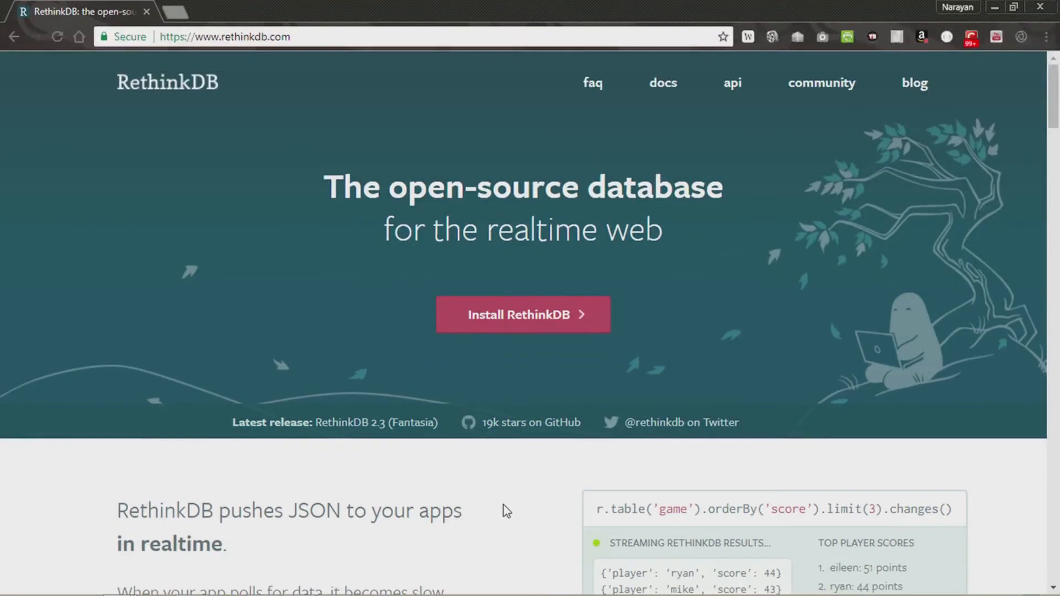
{"action": "mouse_move", "coordinate": [493, 322]}
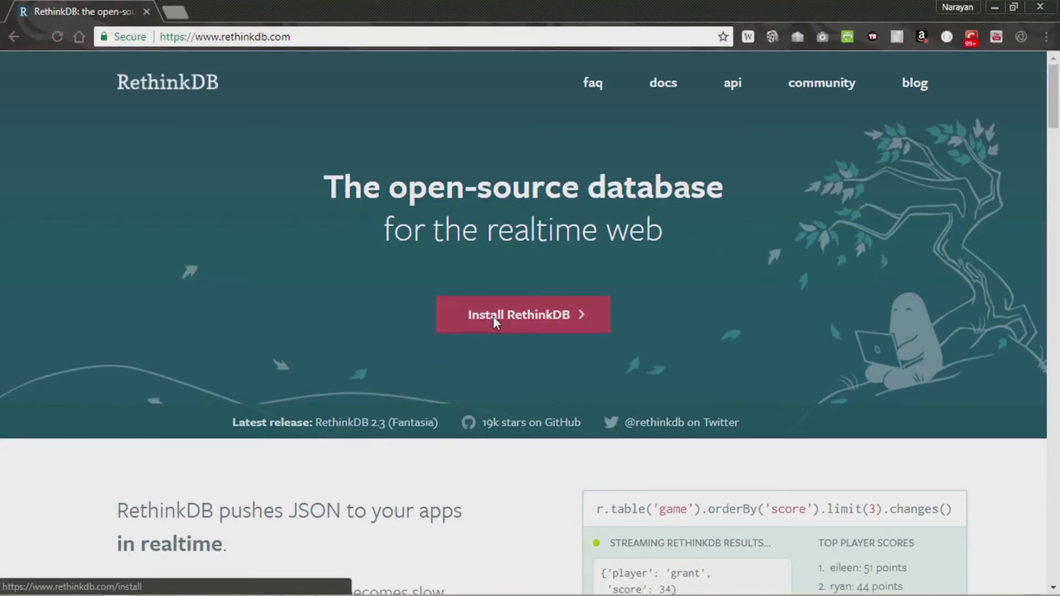
{"action": "left_click", "coordinate": [523, 314]}
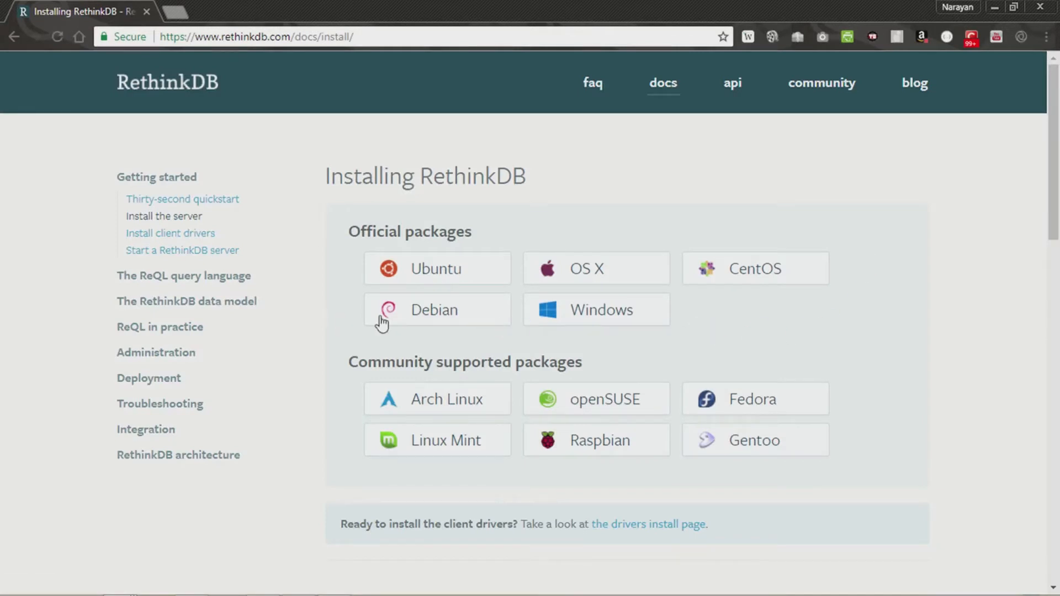
{"action": "mouse_move", "coordinate": [801, 334]}
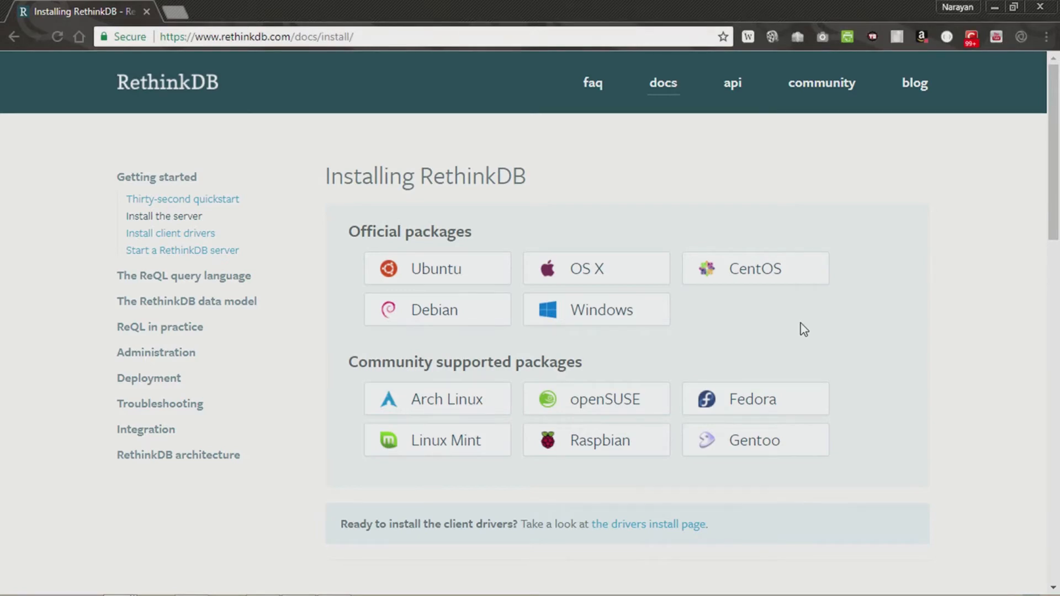
{"action": "scroll", "scroll_direction": "down", "scroll_amount": 3}
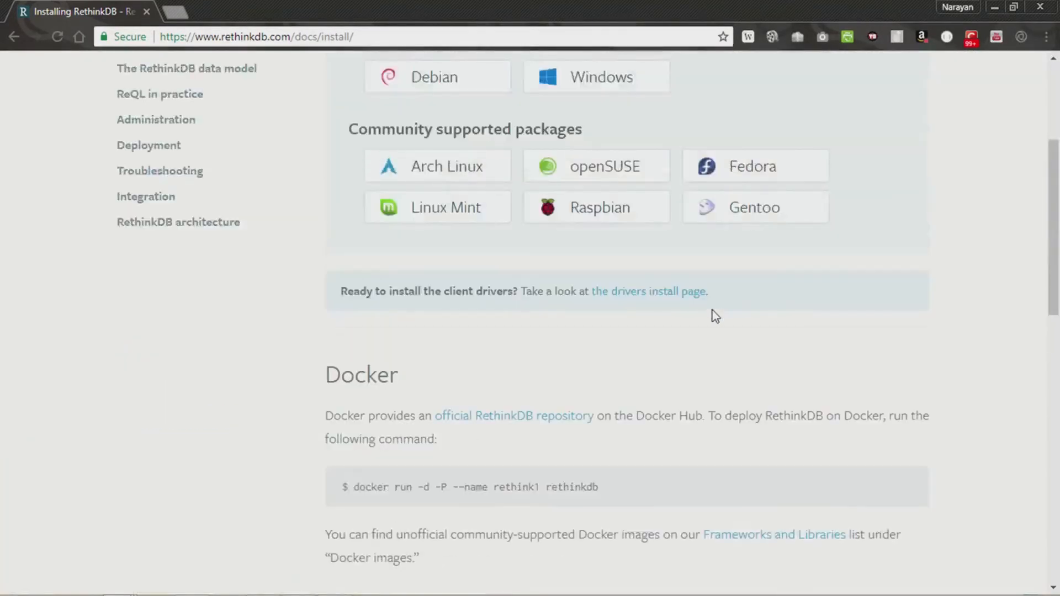
{"action": "mouse_move", "coordinate": [819, 268]}
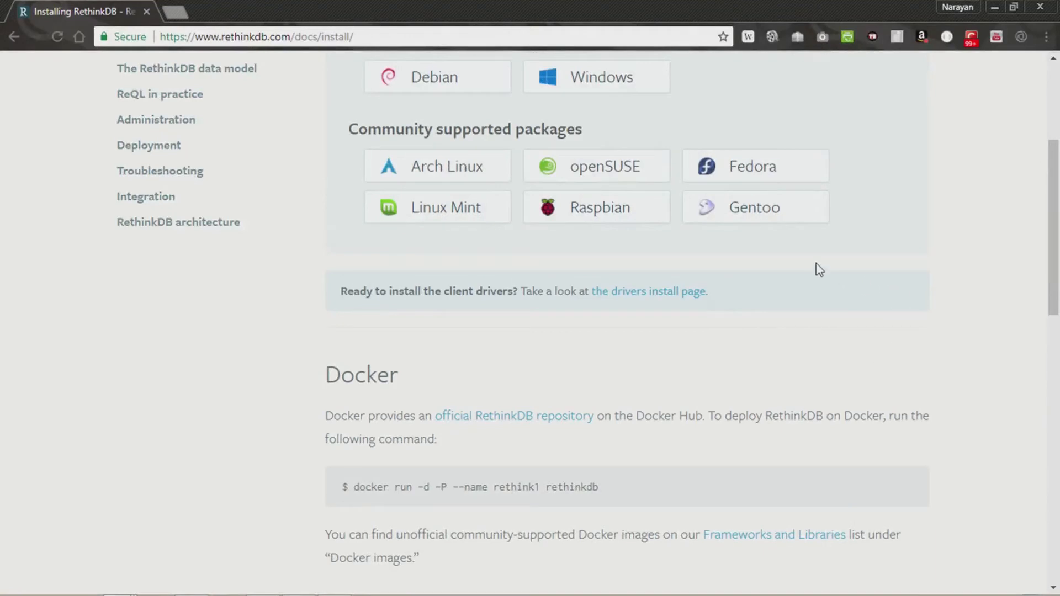
{"action": "scroll", "scroll_direction": "up", "scroll_amount": 3}
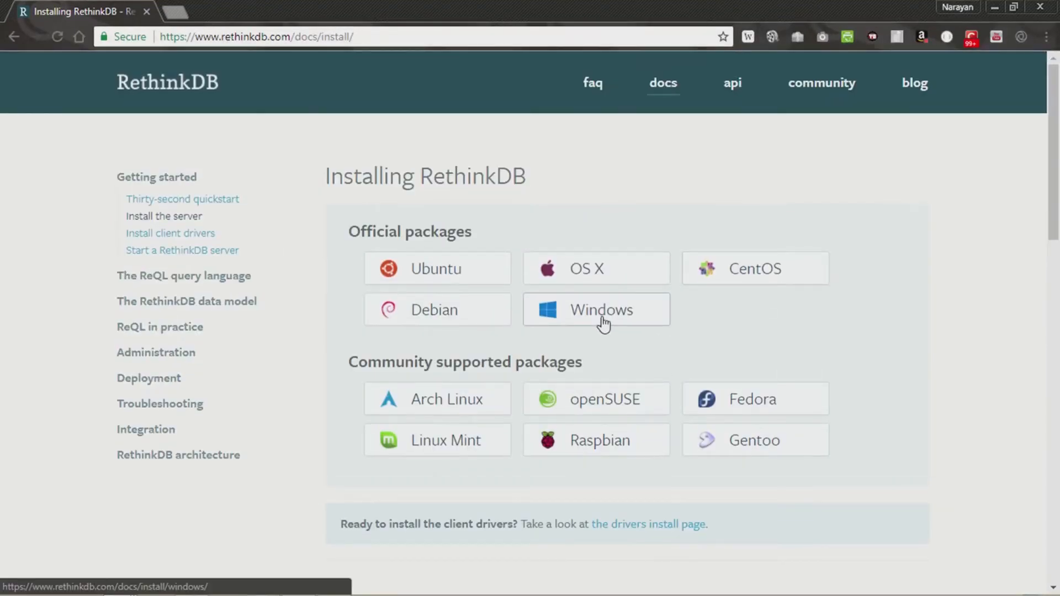
- Choose the Windows package to view the 'Install RethinkDB on Windows' instructions
{"action": "left_click", "coordinate": [601, 309]}
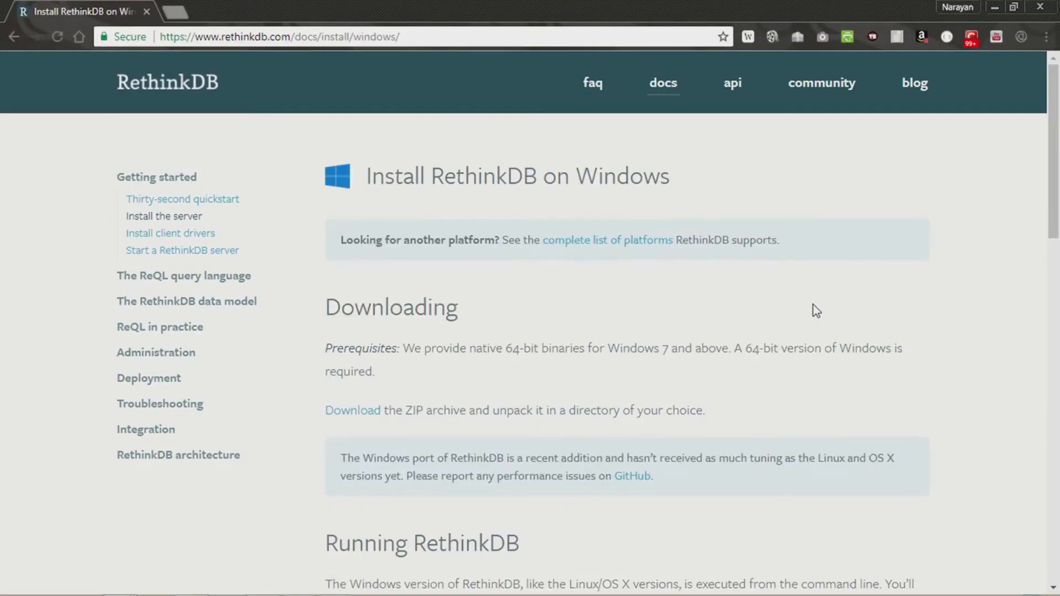
{"action": "mouse_move", "coordinate": [358, 418]}
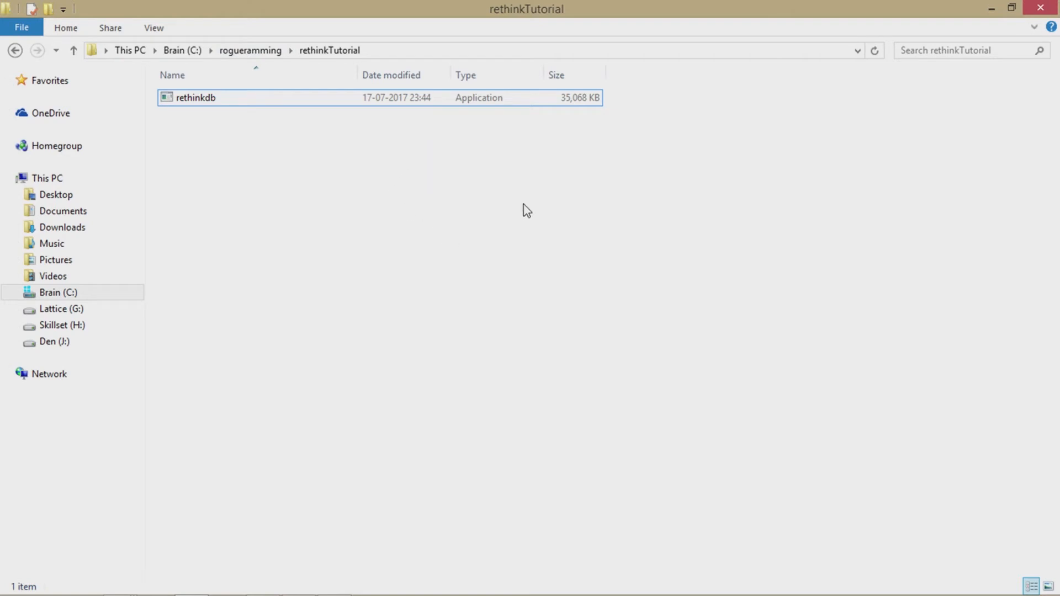
- Select the rethinkdb application in rethinkTutorial and bring up the Run dialog with cmd
{"action": "left_click", "coordinate": [196, 98]}
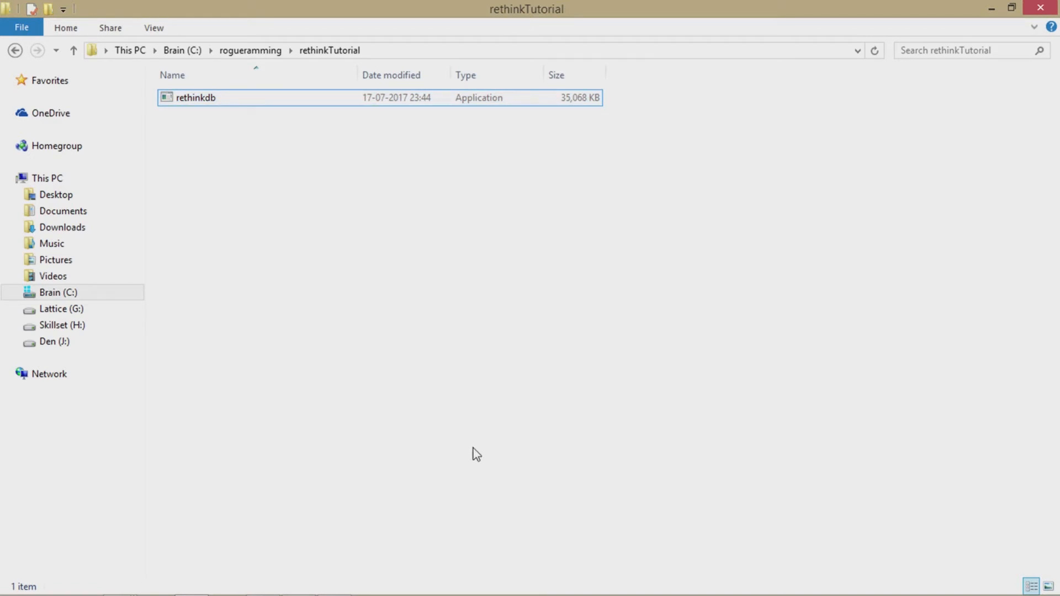
{"action": "key", "text": "Win+R"}
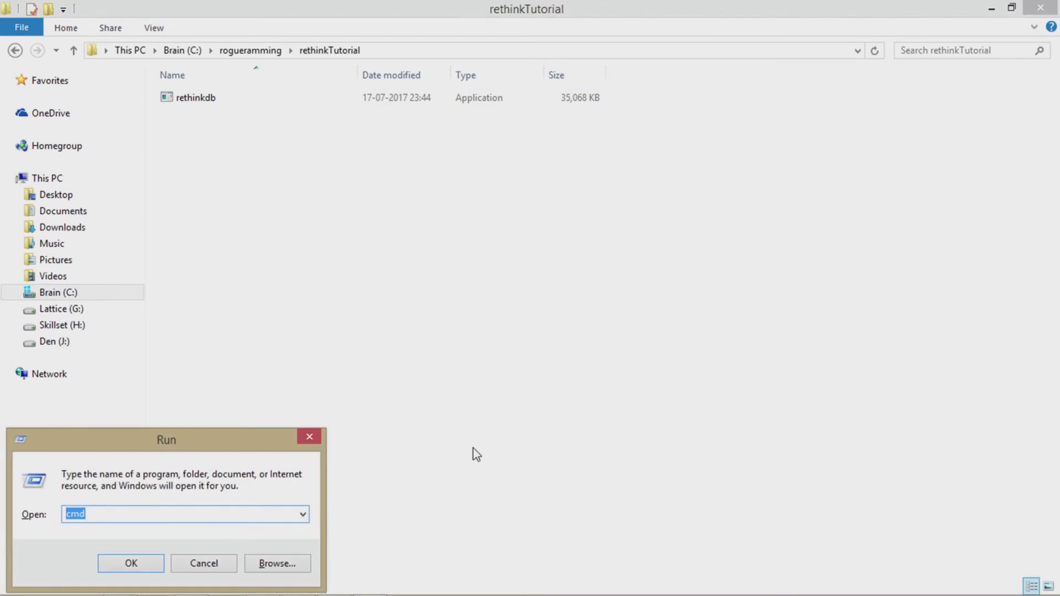
- Launch Command Prompt and change into the rogueramming/rethinktutorial folder
{"action": "left_click", "coordinate": [130, 563]}
{"action": "type", "text": "c"}
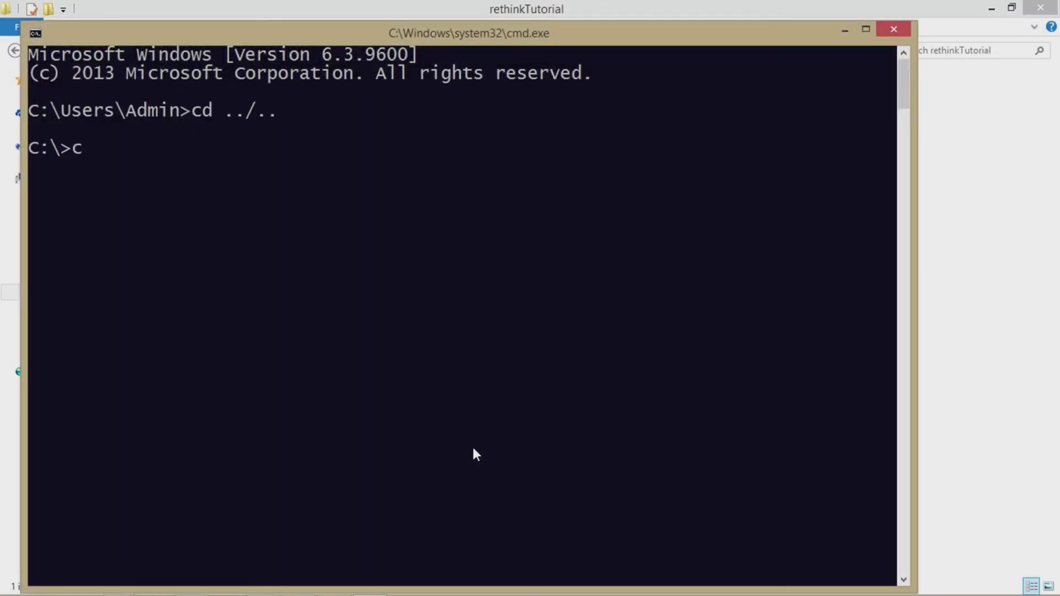
{"action": "type", "text": "d"}
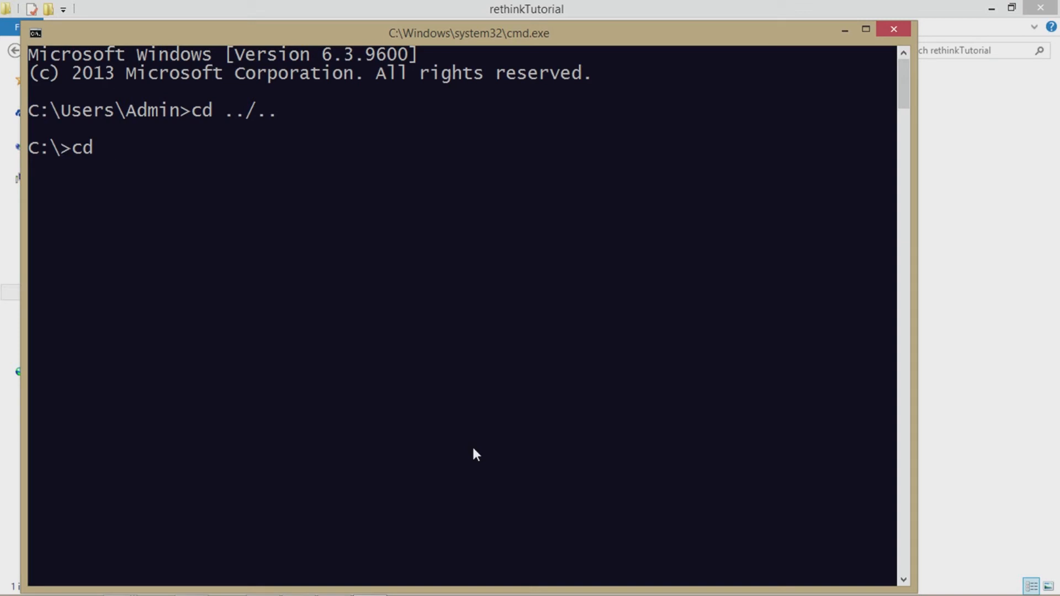
{"action": "type", "text": "rogue"}
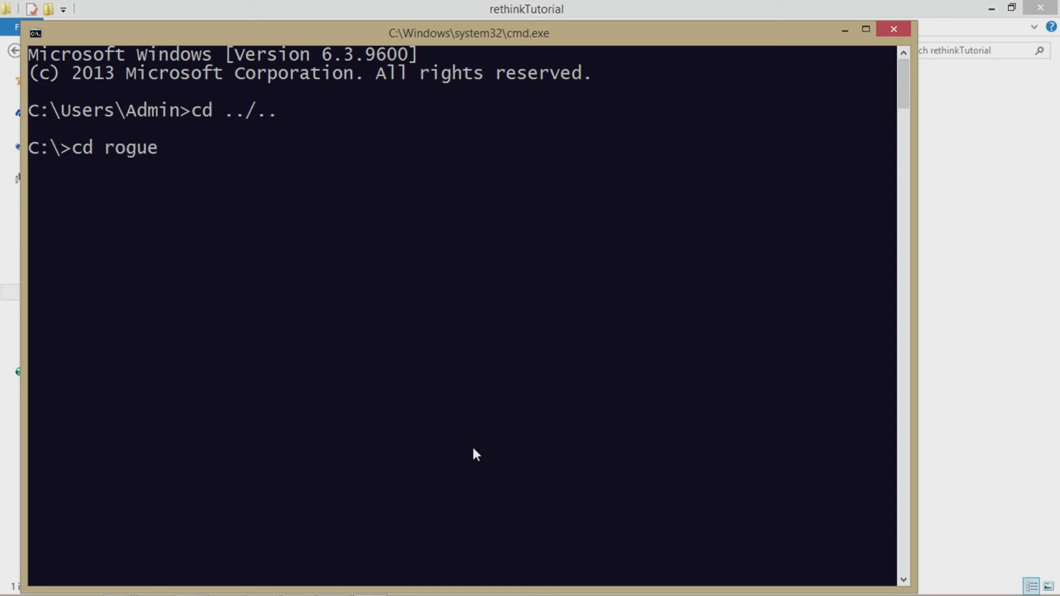
{"action": "type", "text": "ramming"}
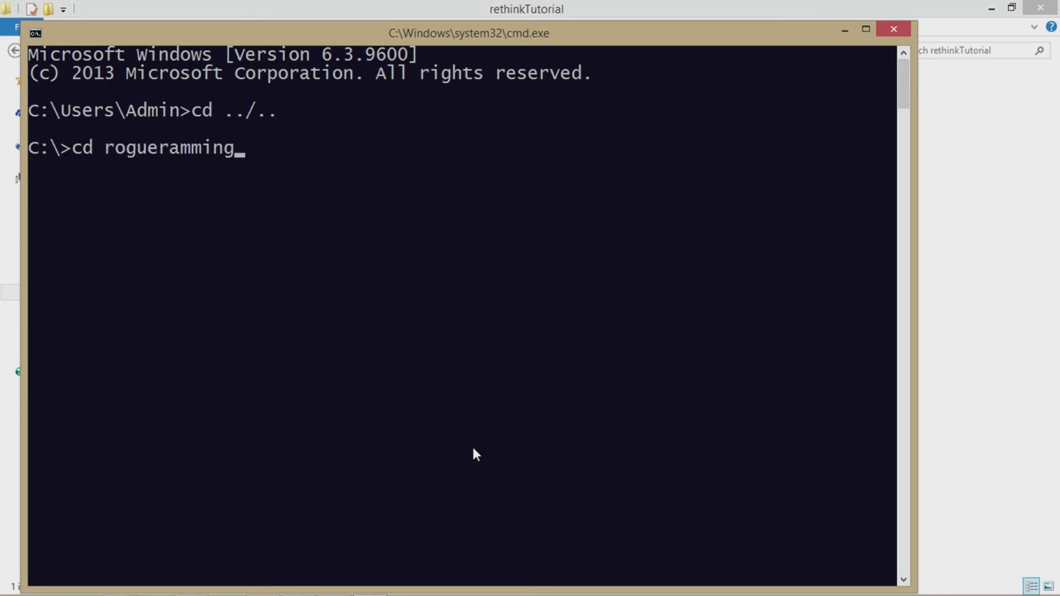
{"action": "type", "text": "/rethinktutor"}
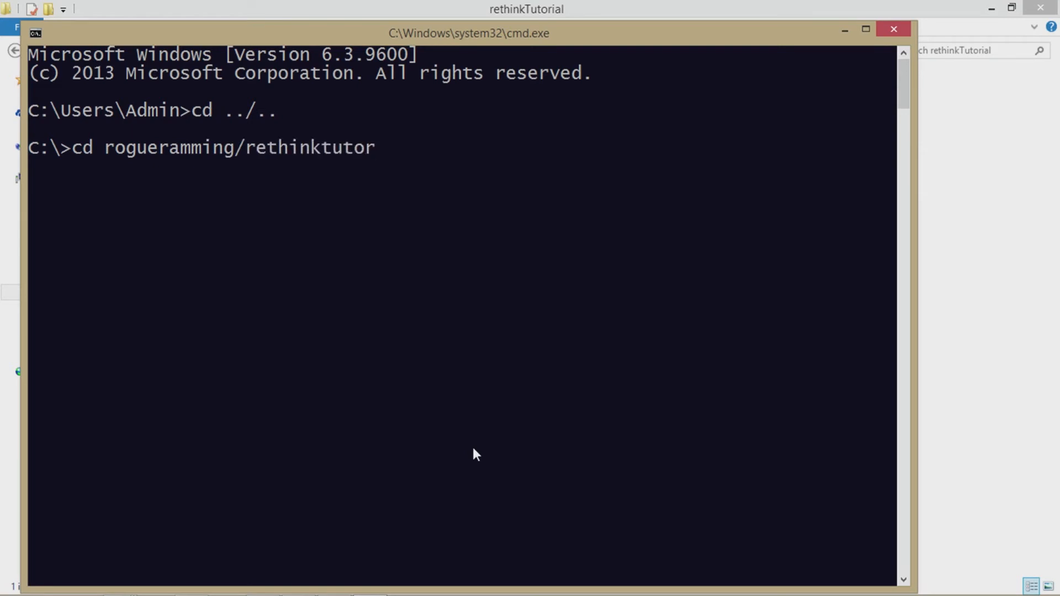
{"action": "key", "text": "Enter"}
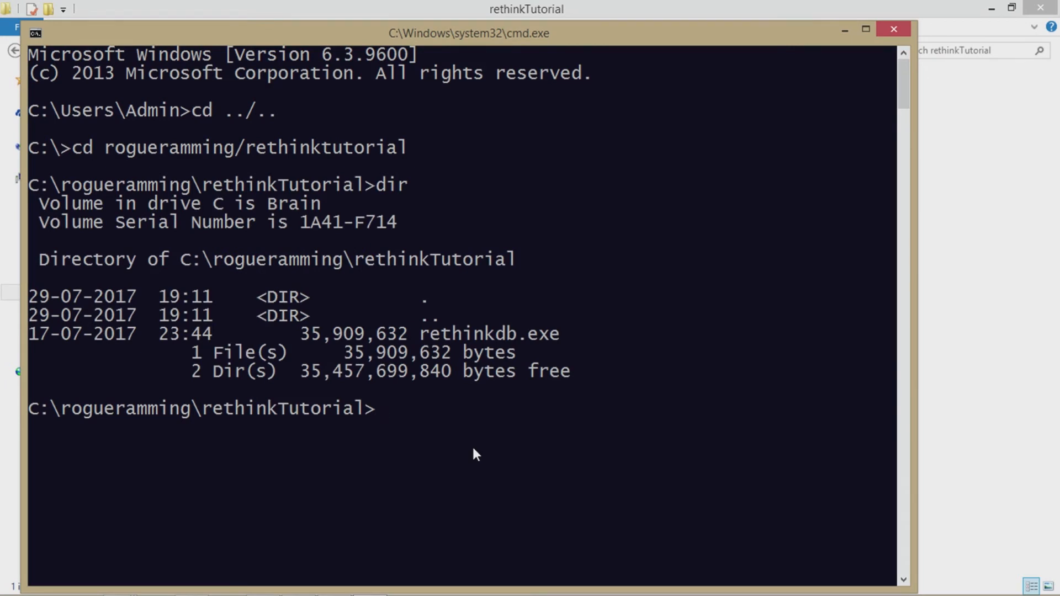
- Run rethinkdb to start the server listening on port 8080
{"action": "type", "text": "reti"}
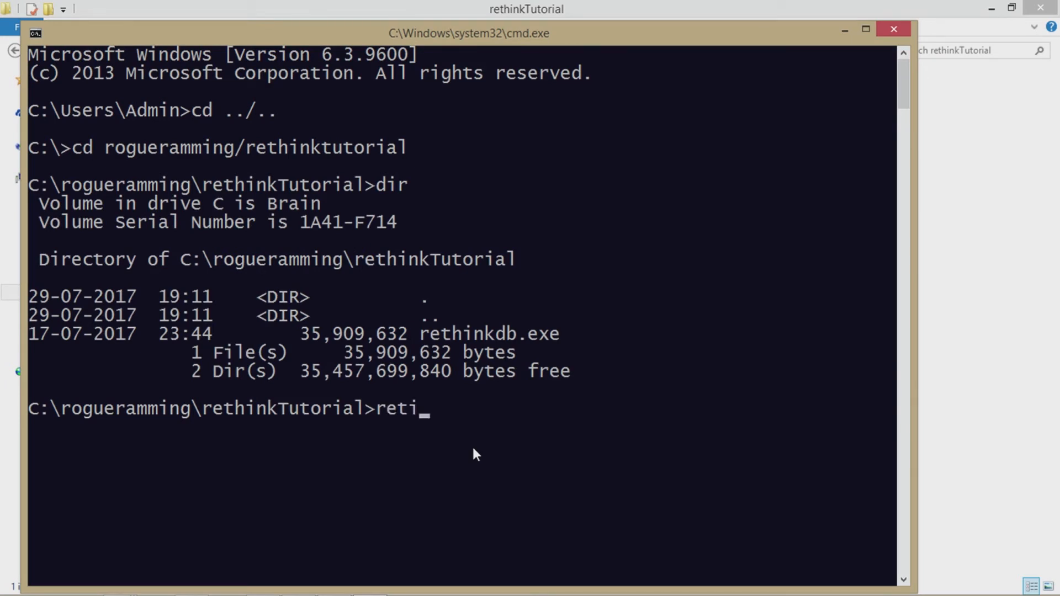
{"action": "type", "text": "hinkdb"}
{"action": "key", "text": "Enter"}
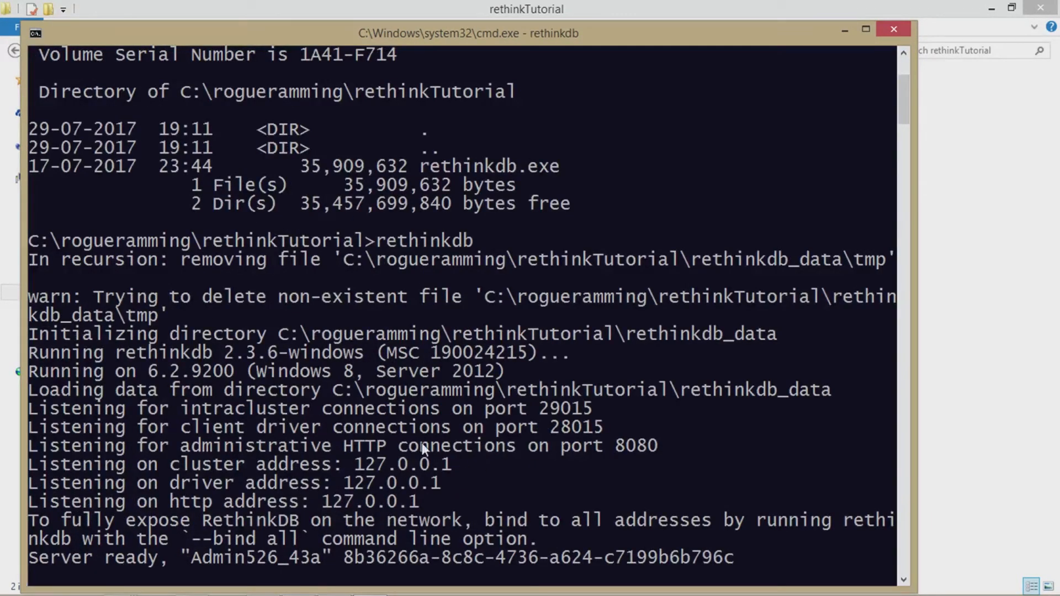
{"action": "mouse_move", "coordinate": [456, 369]}
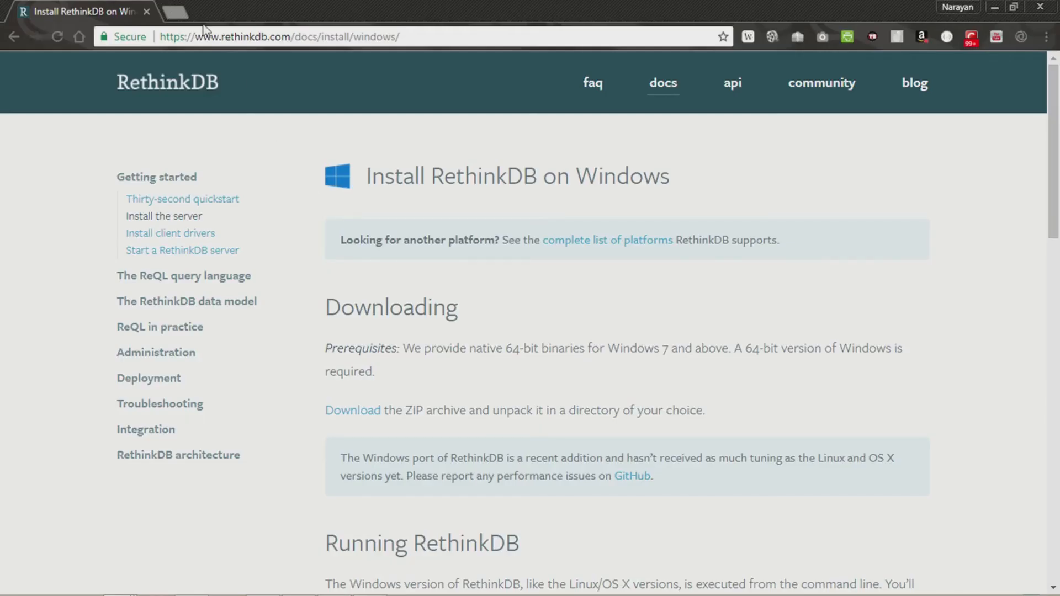
- In a new Chrome tab, load localhost:8080 and scroll the RethinkDB Dashboard
{"action": "left_click", "coordinate": [179, 12]}
{"action": "type", "text": "localhost:8080"}
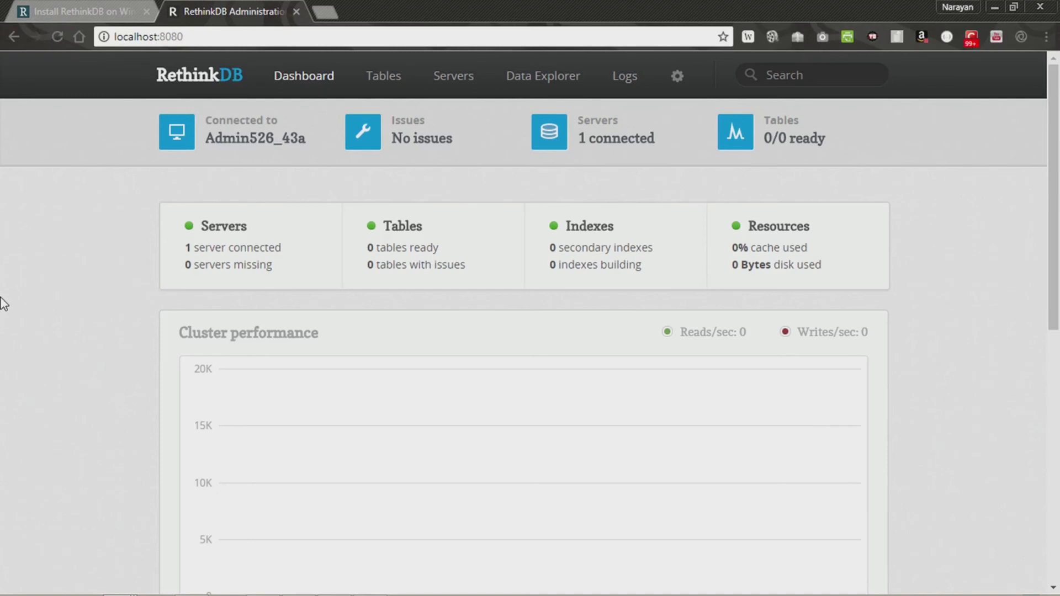
{"action": "mouse_move", "coordinate": [1043, 300]}
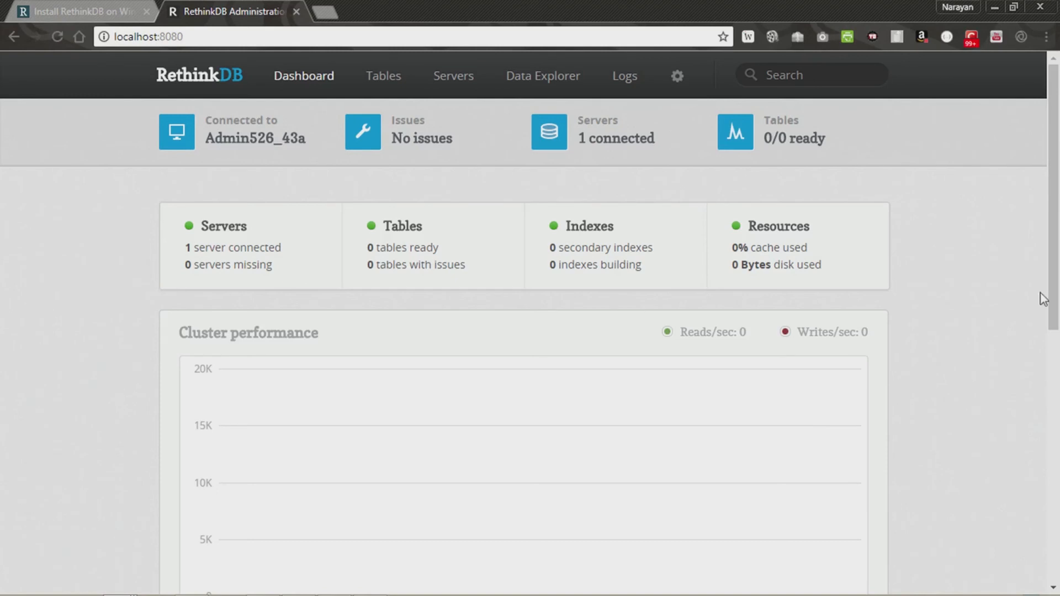
{"action": "scroll", "scroll_direction": "down", "scroll_amount": 3}
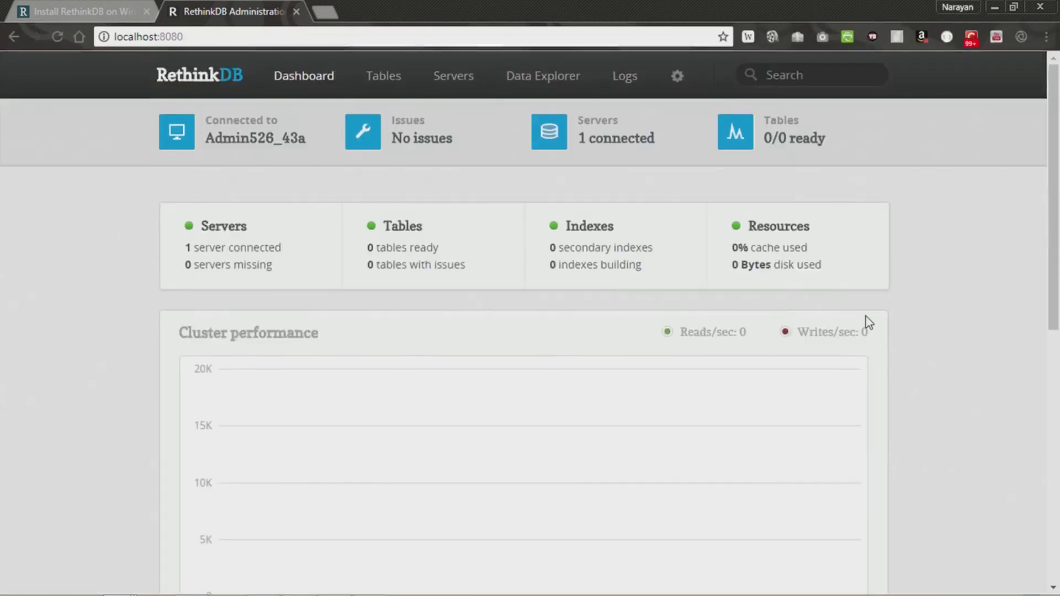
{"action": "mouse_move", "coordinate": [955, 286]}
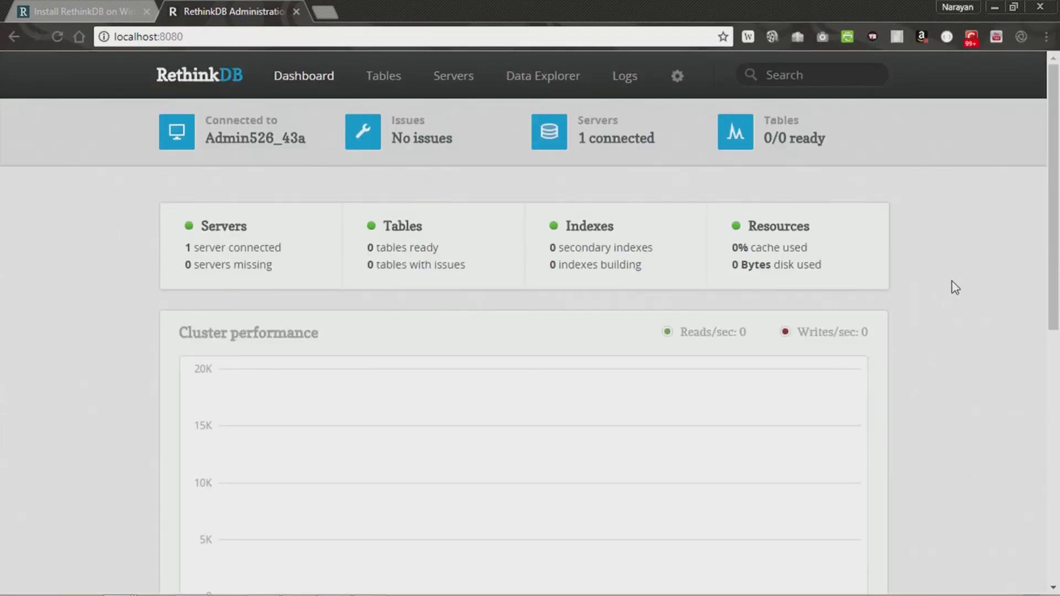